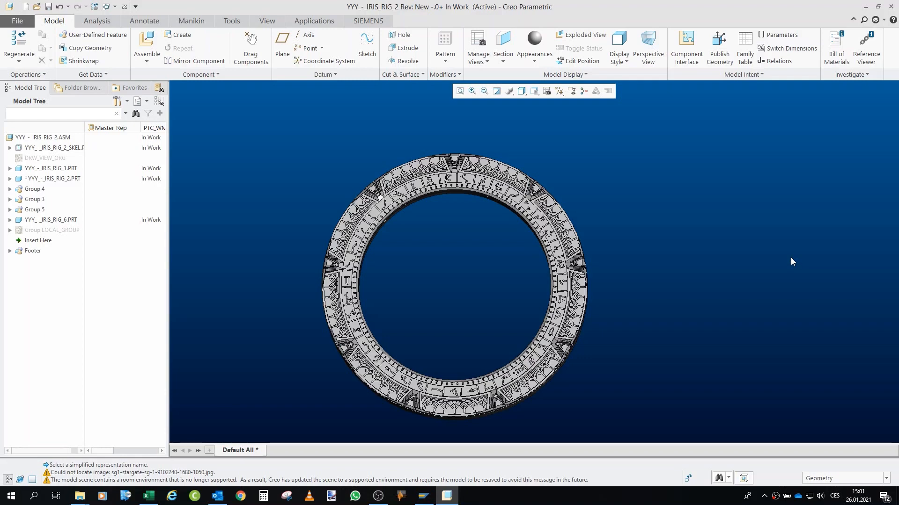
mouse_move(719, 252)
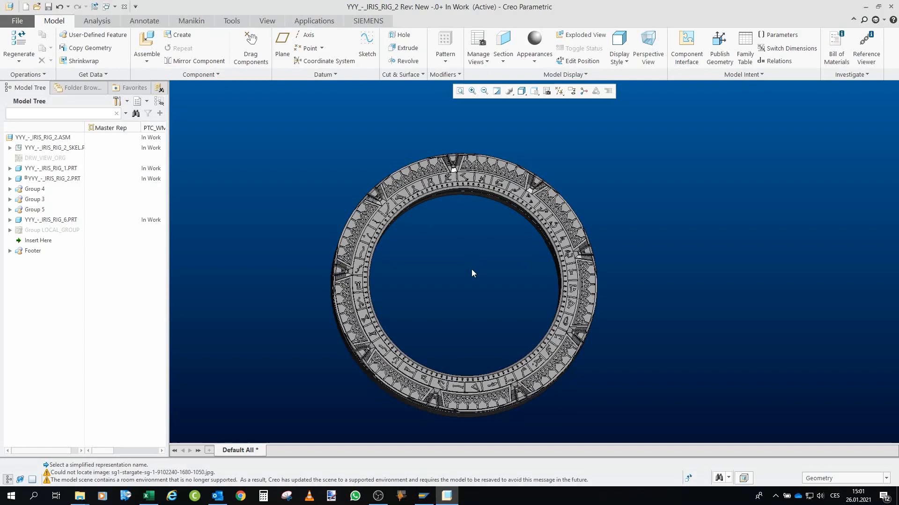
Step: Orbit the Stargate ring assembly to an oblique, angled view
drag(472, 273, 447, 249)
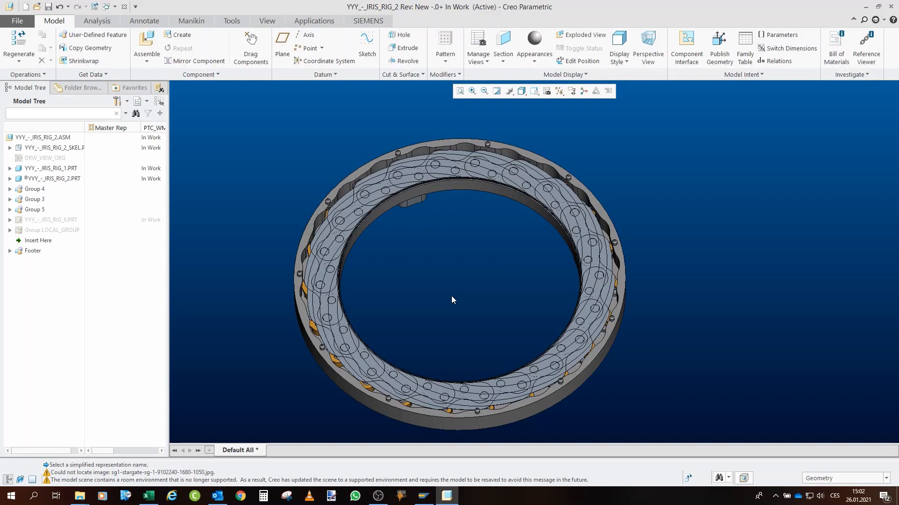
mouse_move(455, 300)
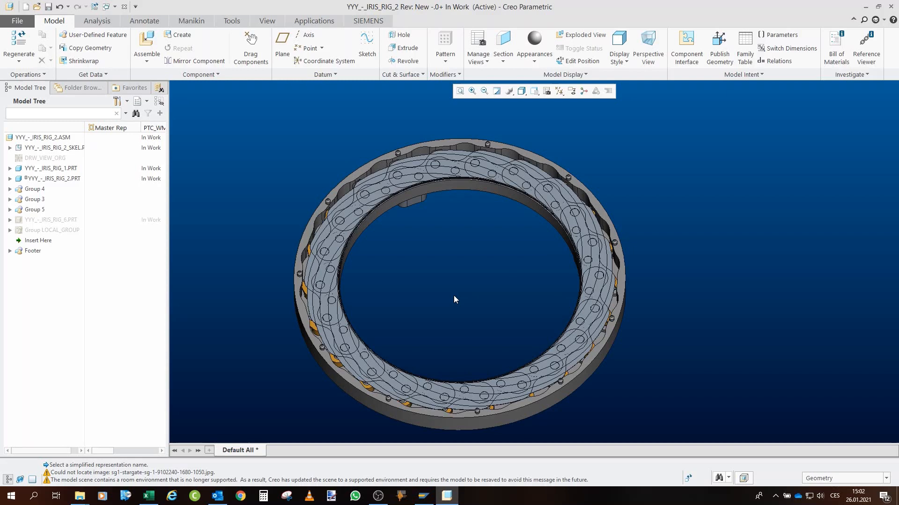
Step: Expand Group 5 in the Model Tree to list the iris blade parts
click(10, 209)
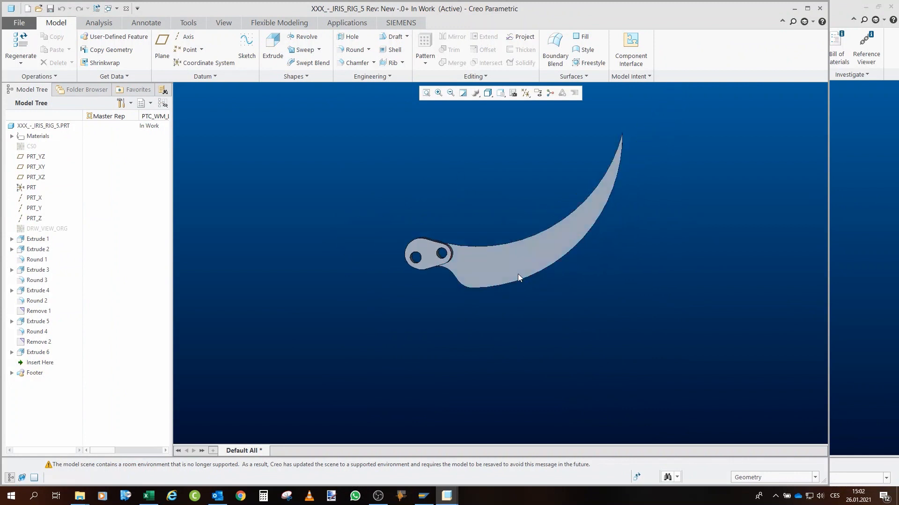
Step: Rotate the IRIS_RIG_5 blade to inspect it, then collapse Group 5
drag(516, 275, 517, 353)
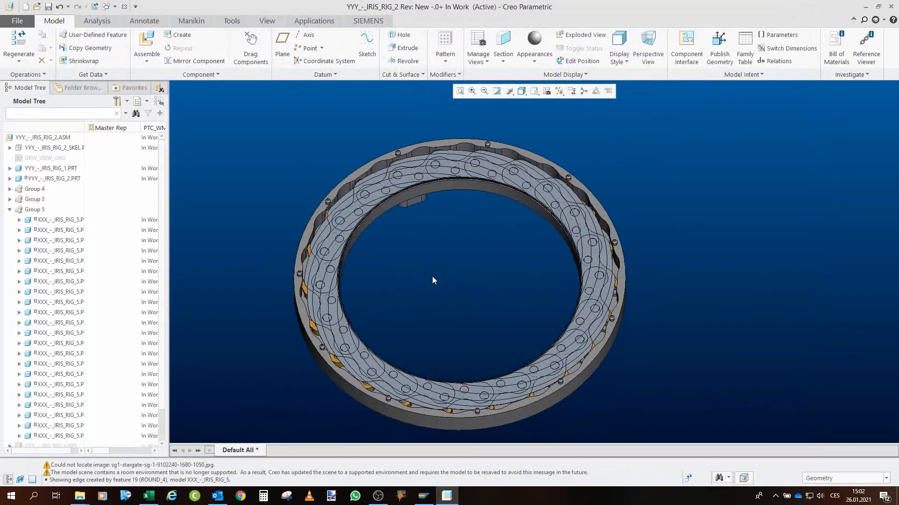
mouse_move(402, 229)
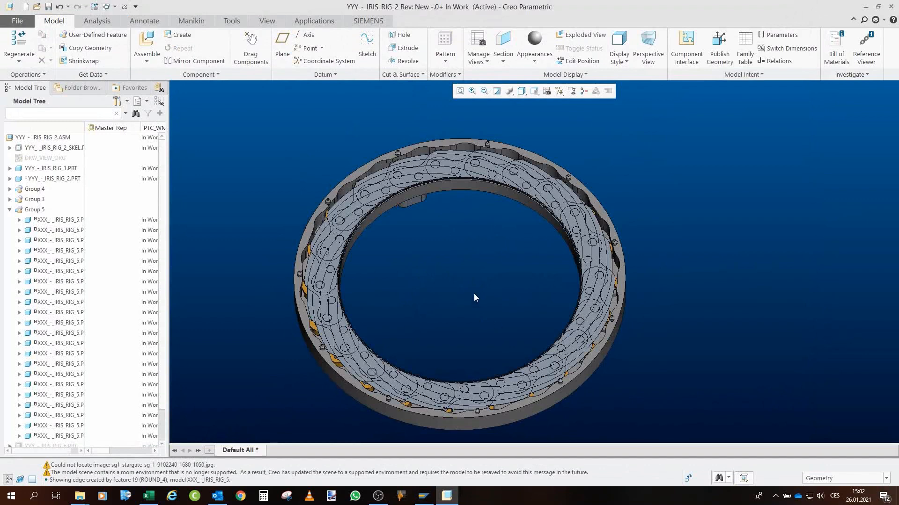
mouse_move(483, 298)
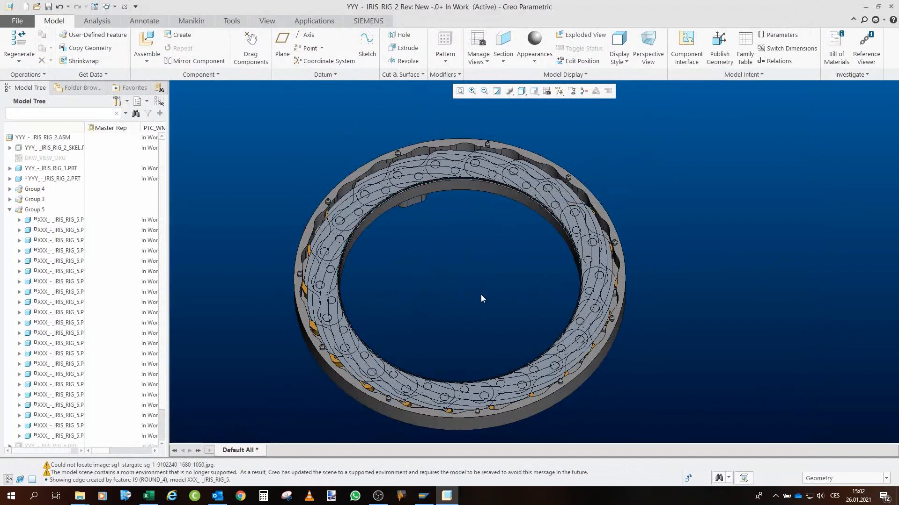
click(10, 209)
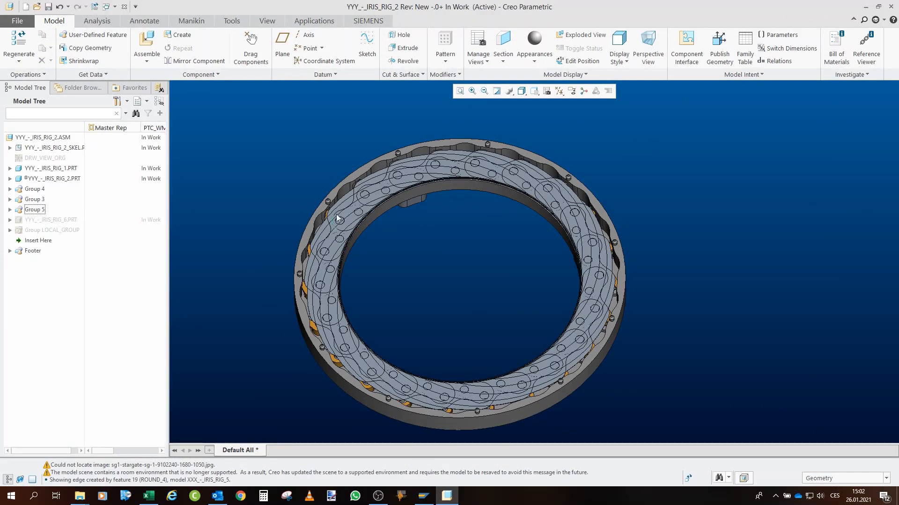
mouse_move(434, 251)
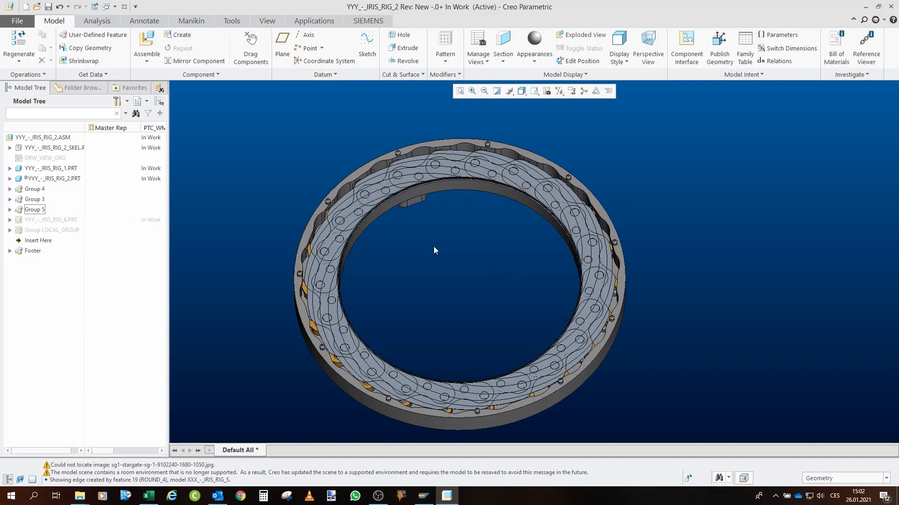
mouse_move(188, 189)
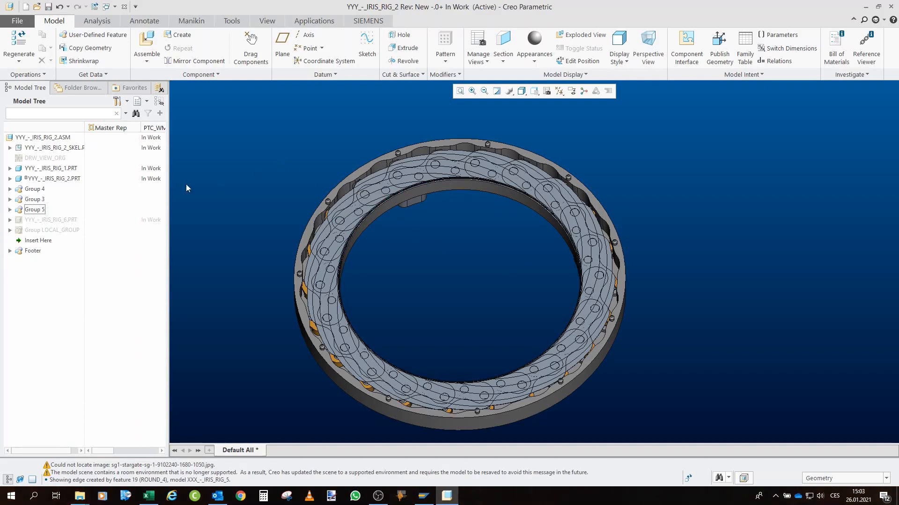
mouse_move(90, 224)
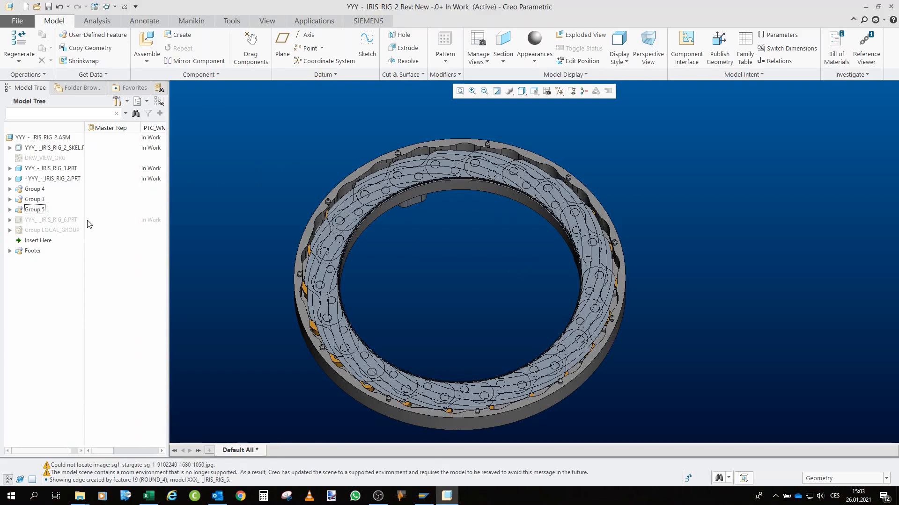
Step: Unhide IRIS_RIG_6.PRT and drag the mechanism with Drag Components to move the blades
click(50, 220)
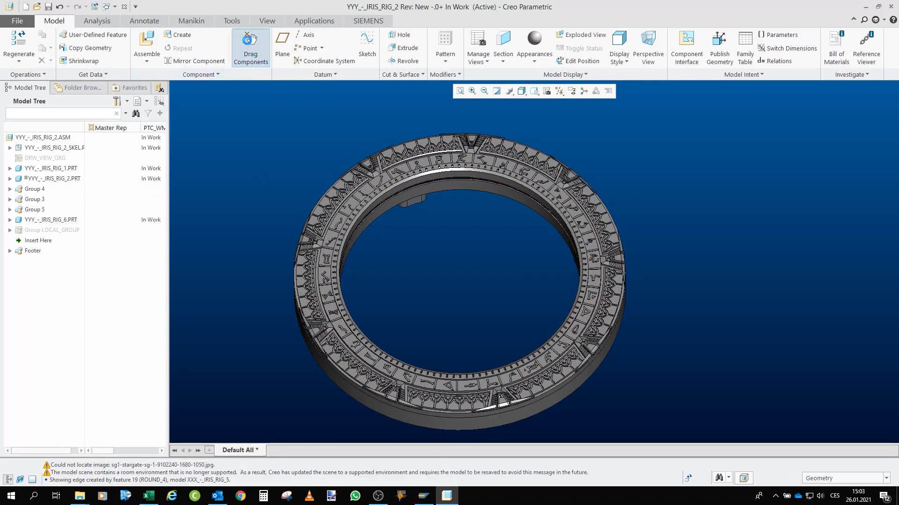
click(251, 42)
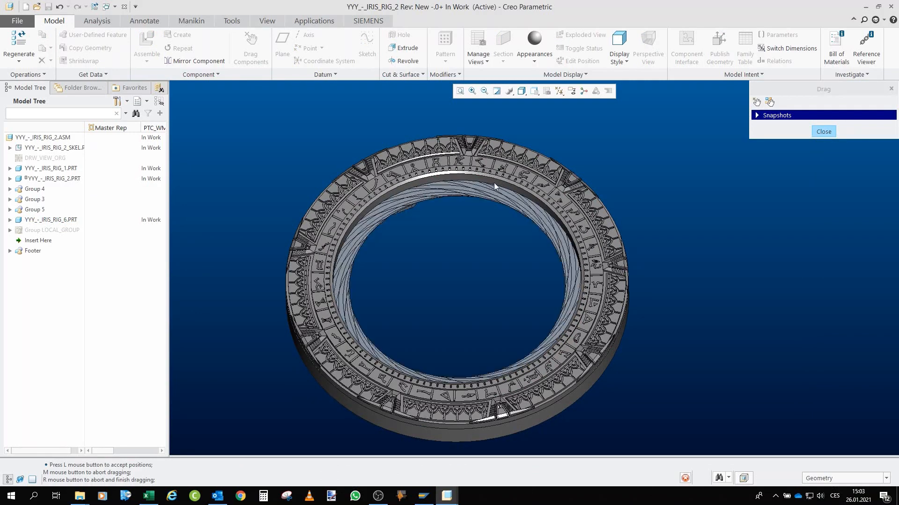
drag(494, 186, 389, 217)
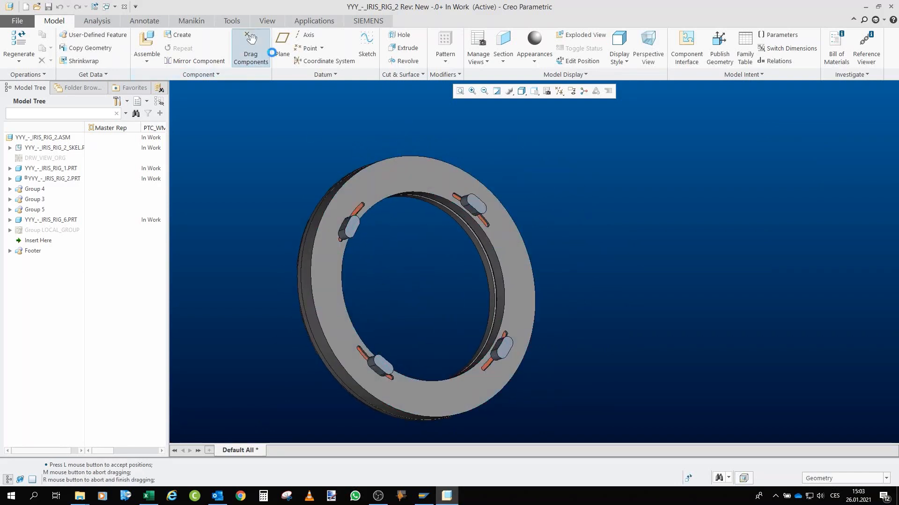
Step: Drag the clamp piece so the iris blades swing
click(473, 214)
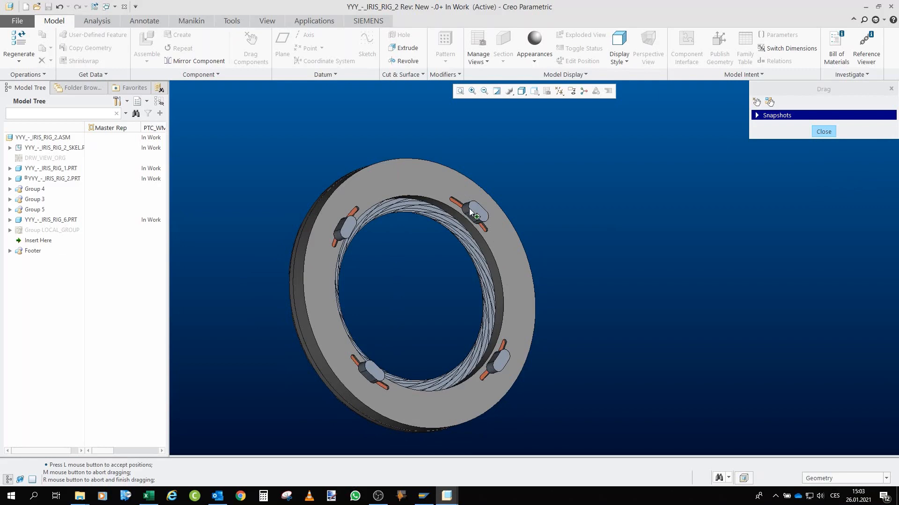
drag(470, 212, 477, 217)
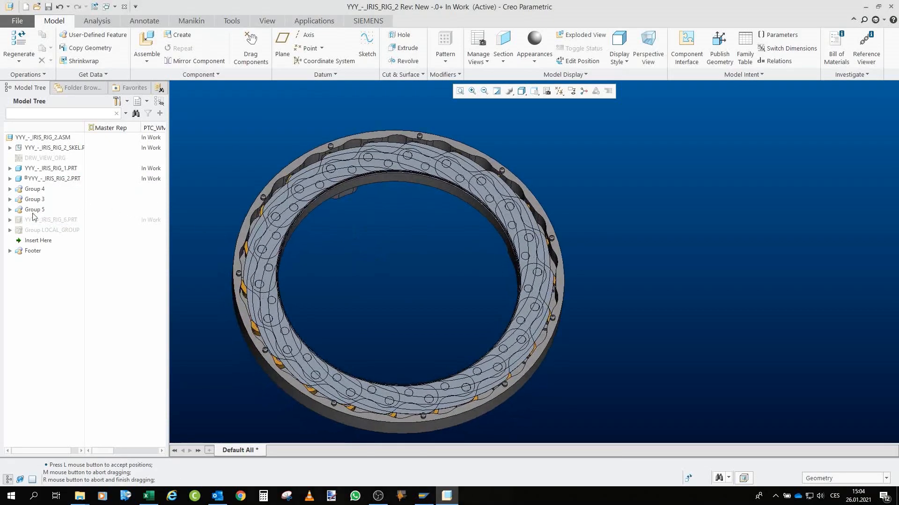
Step: Hide Group 5 and orbit around the red drive ring and actuator pieces
click(35, 209)
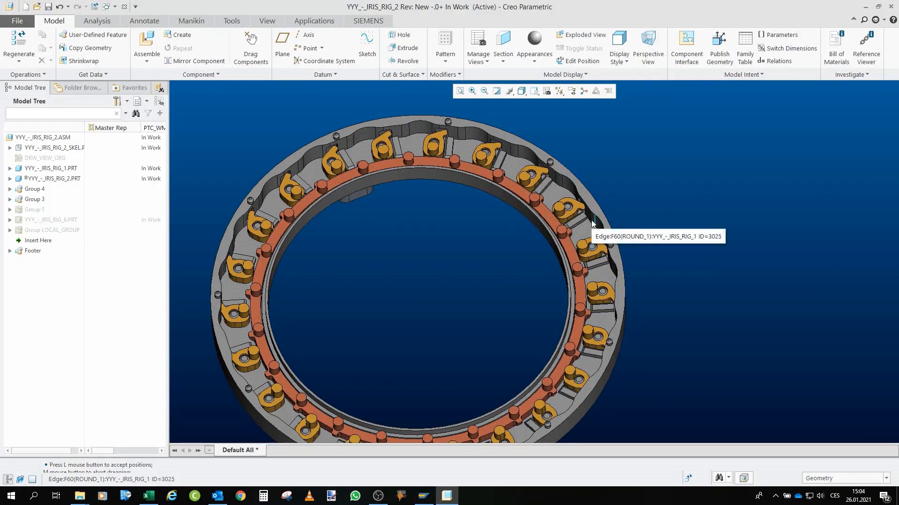
drag(593, 221, 365, 202)
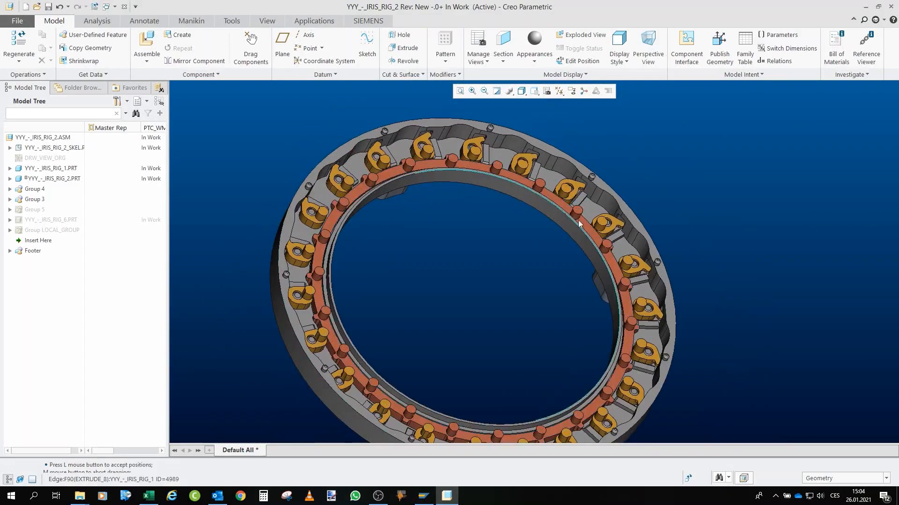
drag(579, 224, 426, 291)
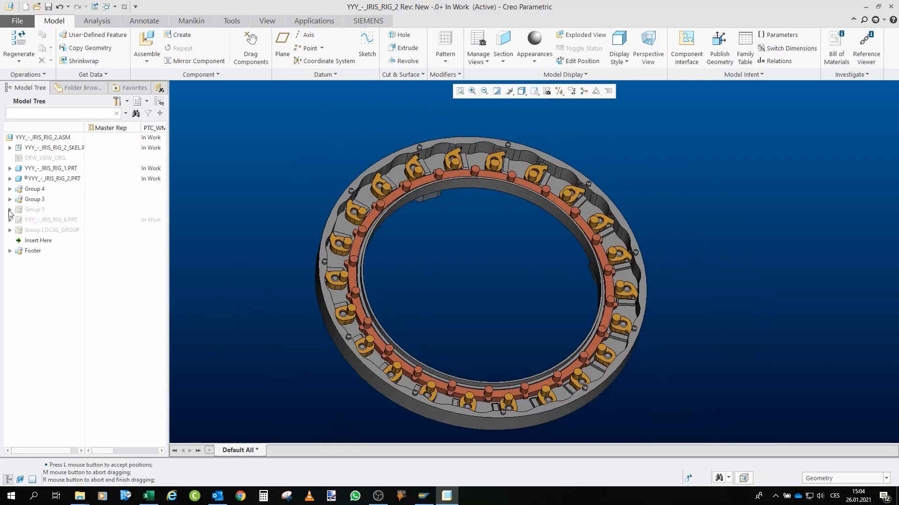
Step: Drag the drive ring and single IRIS_RIG_5 blade to swing it inward
click(35, 209)
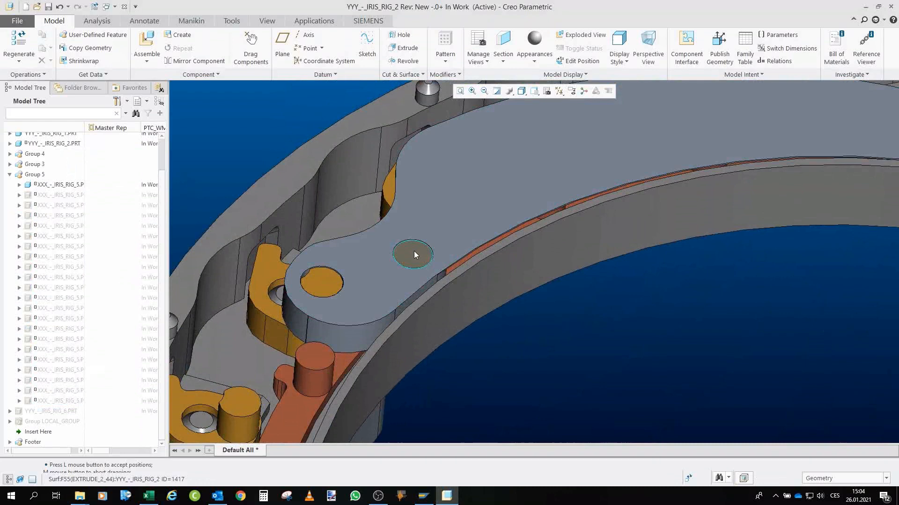
mouse_move(416, 259)
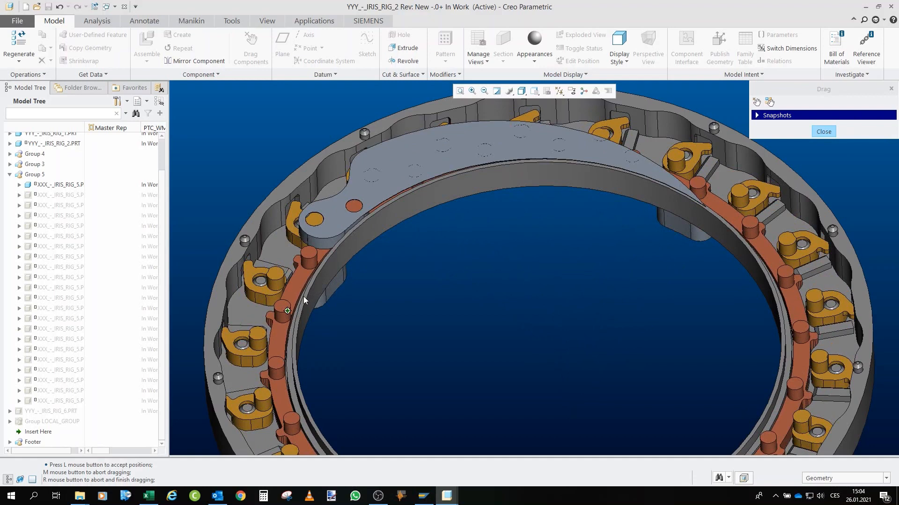
drag(304, 301, 281, 339)
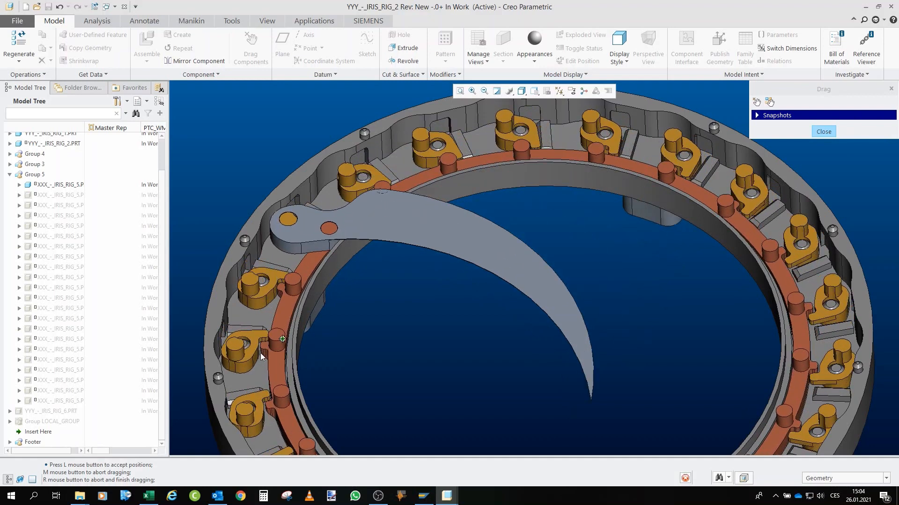
drag(281, 338, 285, 320)
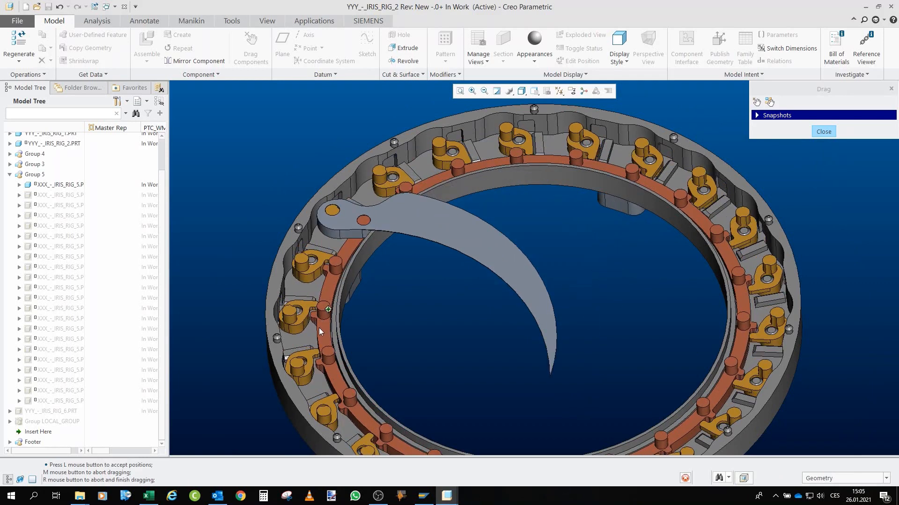
drag(329, 308, 321, 291)
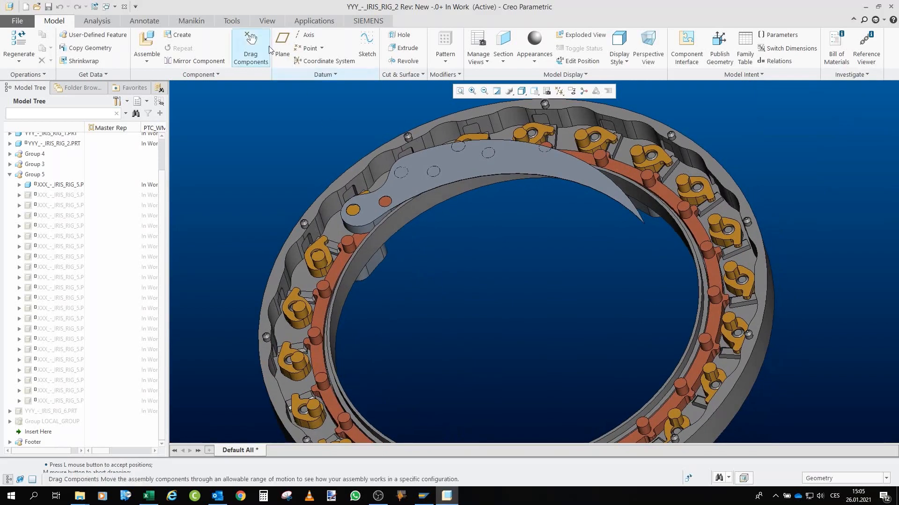
Step: End component dragging and select all 21 Group 5 blade parts
click(251, 44)
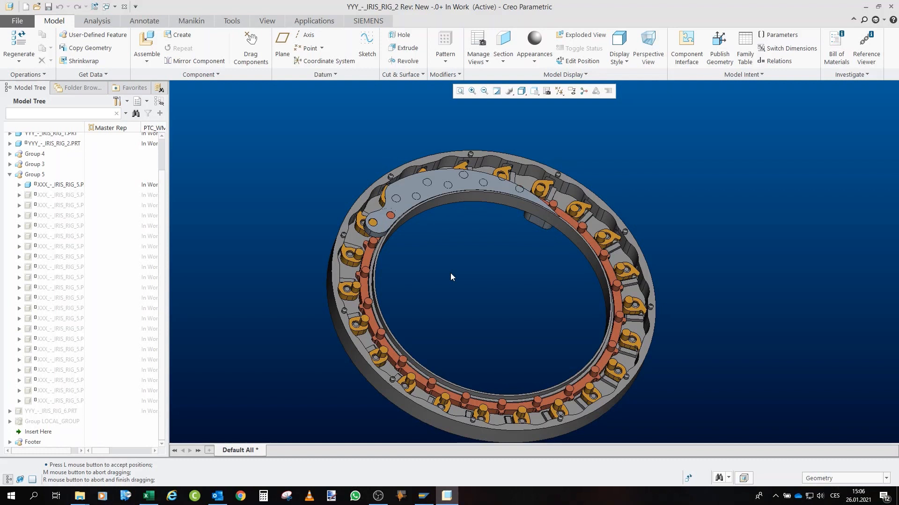
mouse_move(241, 211)
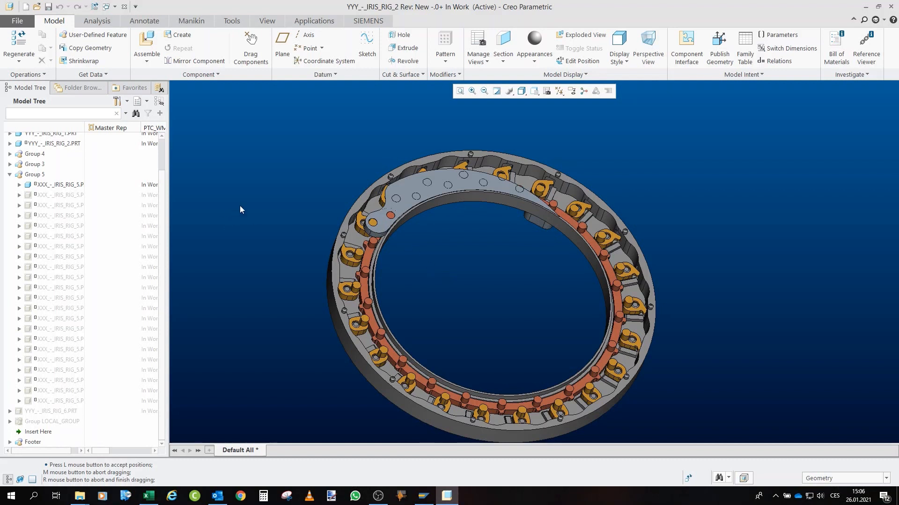
click(59, 196)
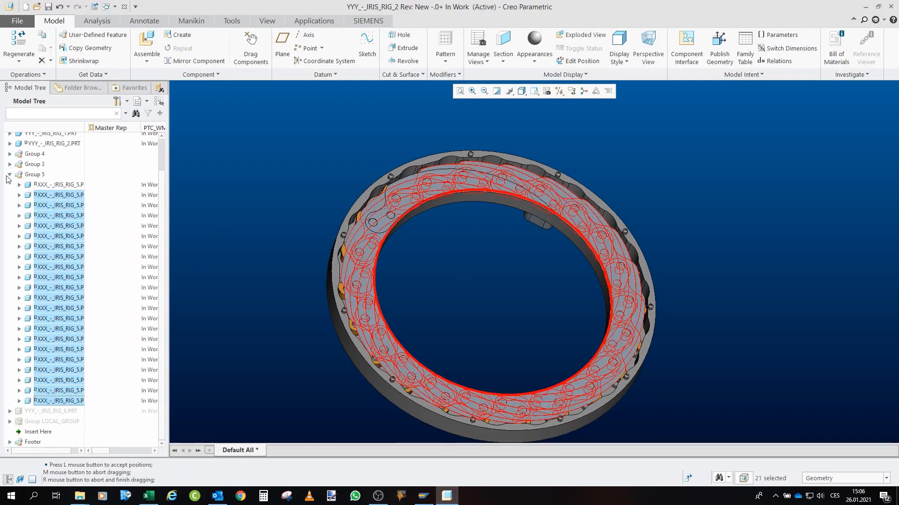
Step: Hide the selected blades and other groups, leaving only IRIS_RIG_1
click(10, 175)
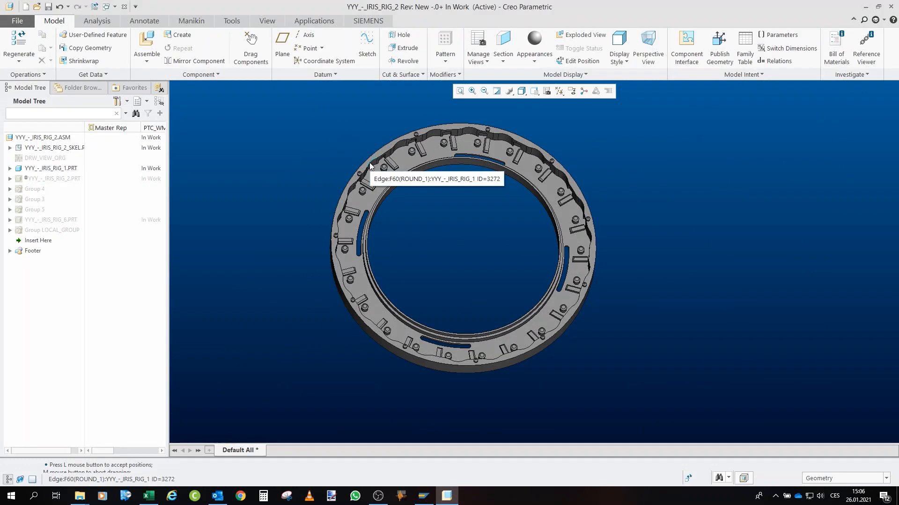
mouse_move(510, 168)
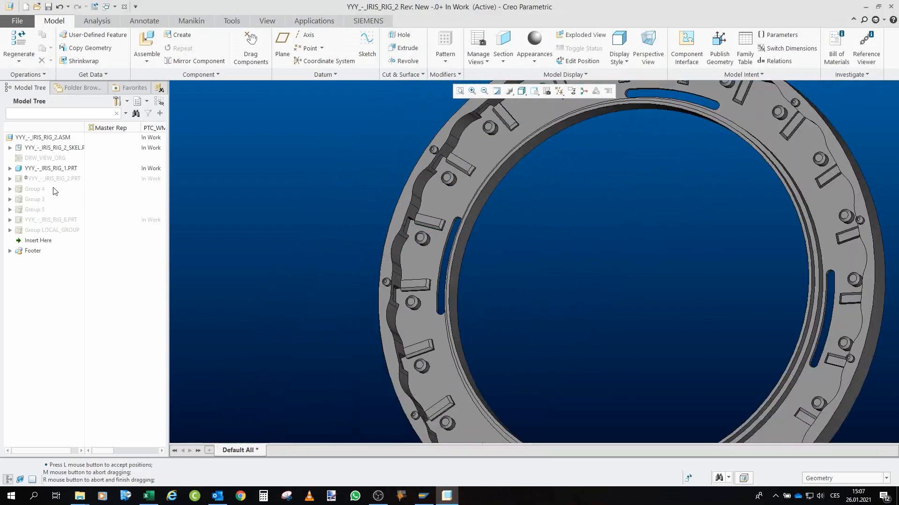
Step: Show YYY_-_IRIS_RIG_2.PRT with its three orange pieces
click(53, 178)
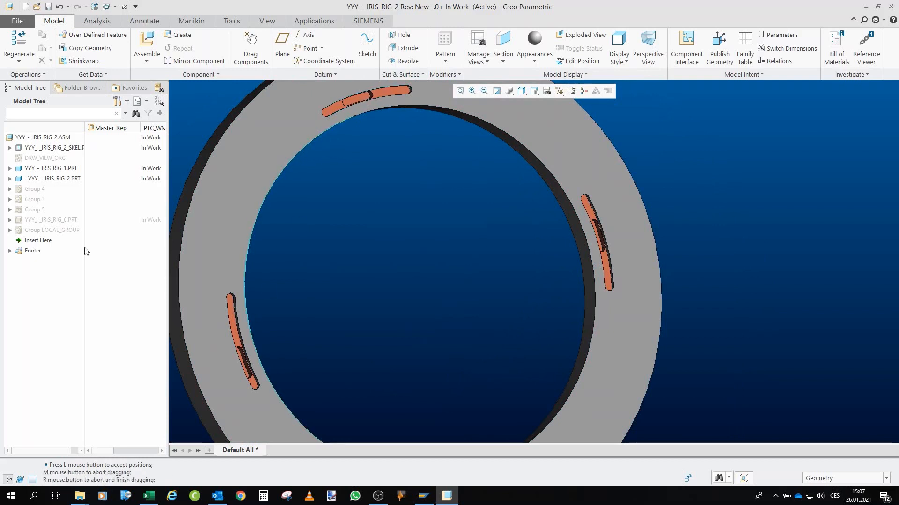
Step: Show Groups 4 and 3 in the Model Tree, then select Group 5
click(31, 188)
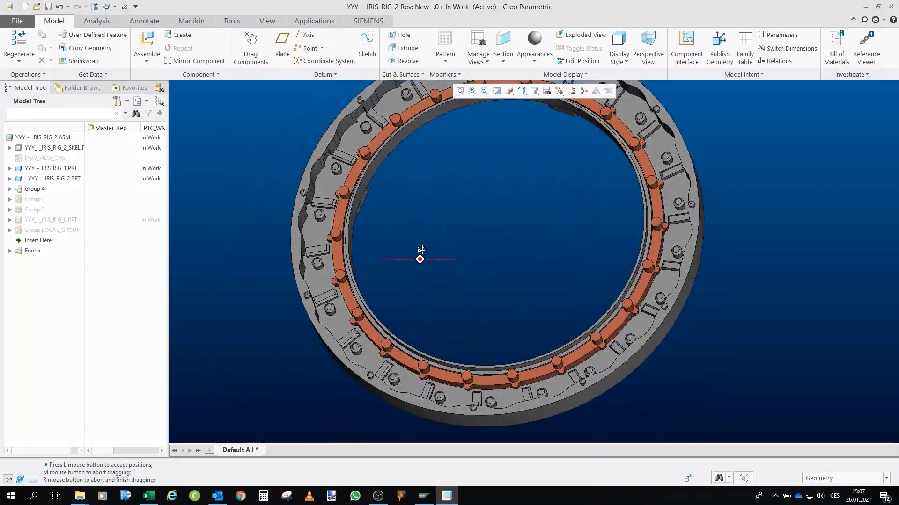
click(34, 199)
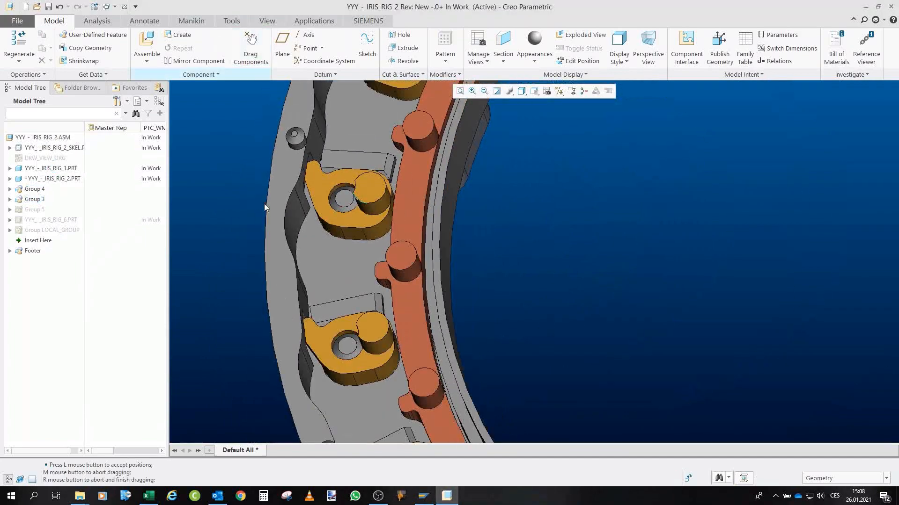
mouse_move(410, 344)
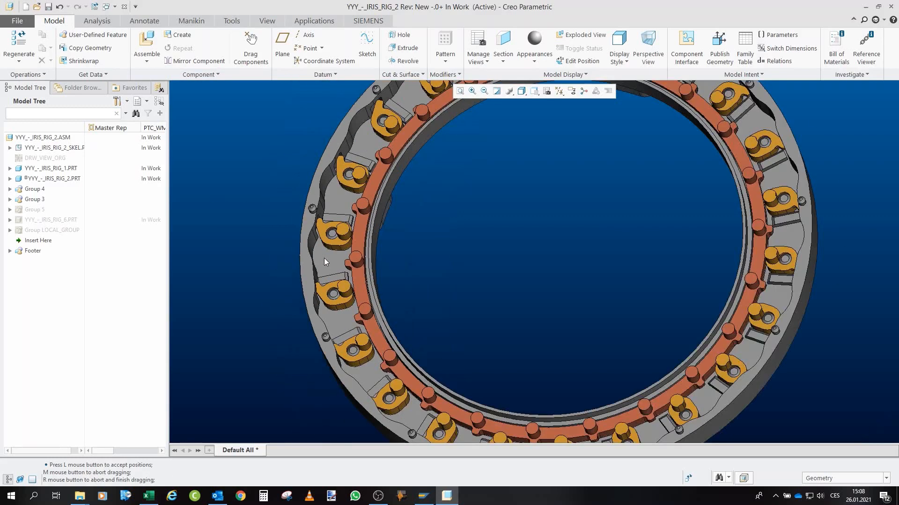
click(34, 210)
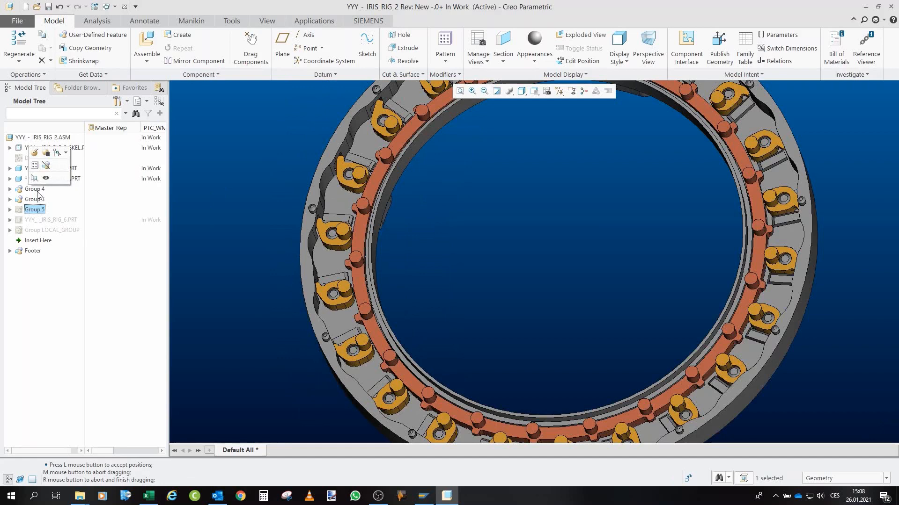
Step: Show the Group 5 iris blades and drag the orange ring to swing them inward
click(10, 210)
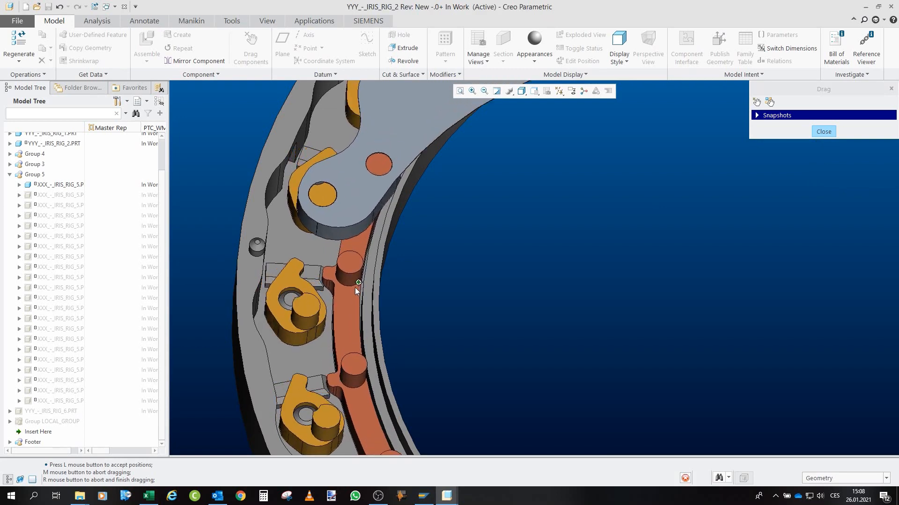
drag(357, 282, 350, 327)
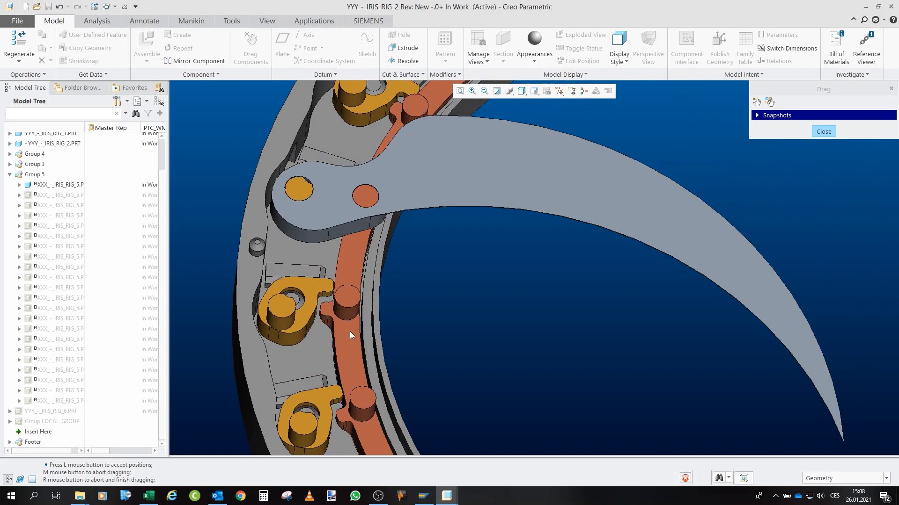
click(292, 308)
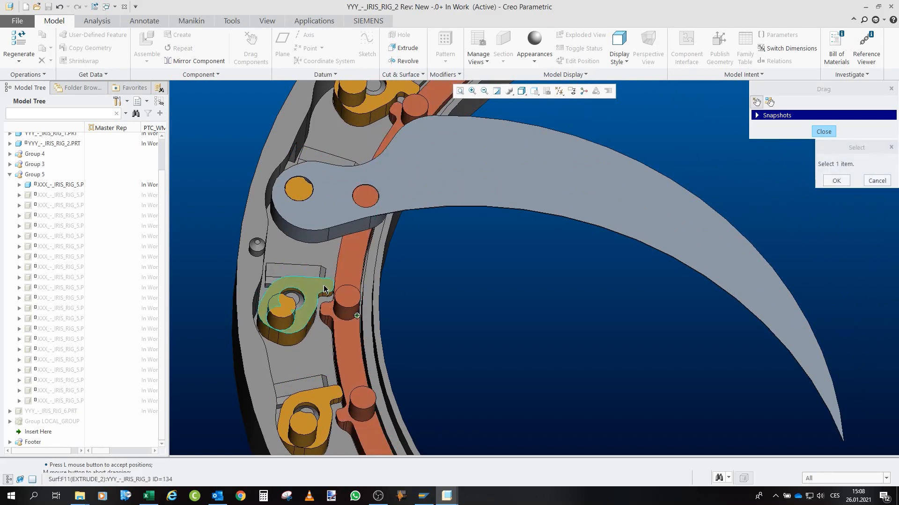
mouse_move(330, 317)
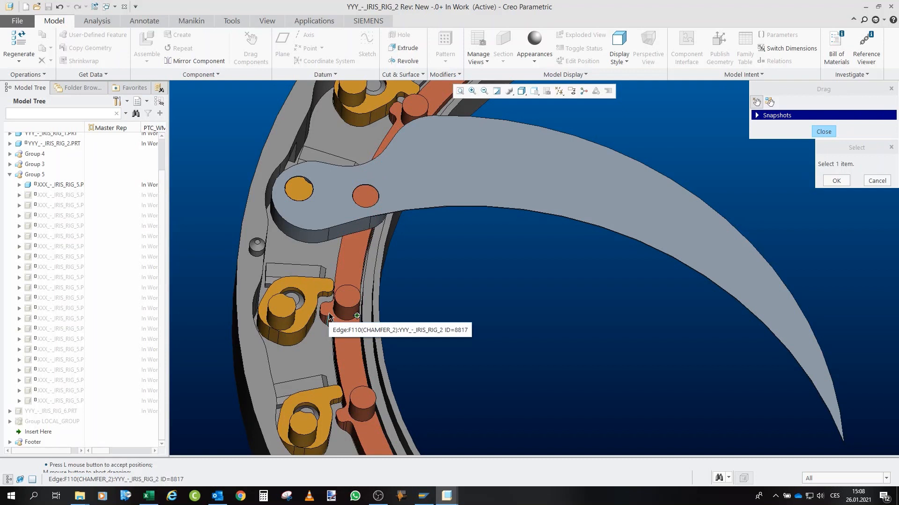
mouse_move(336, 318)
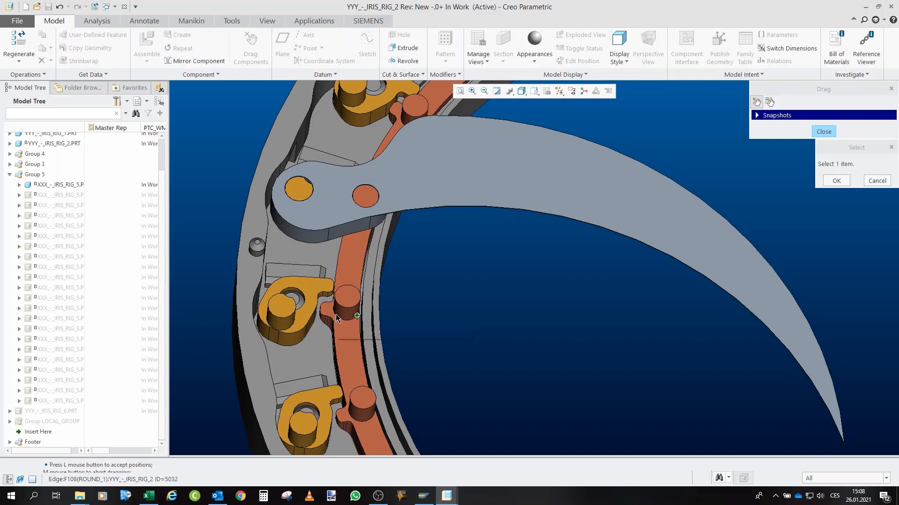
mouse_move(302, 287)
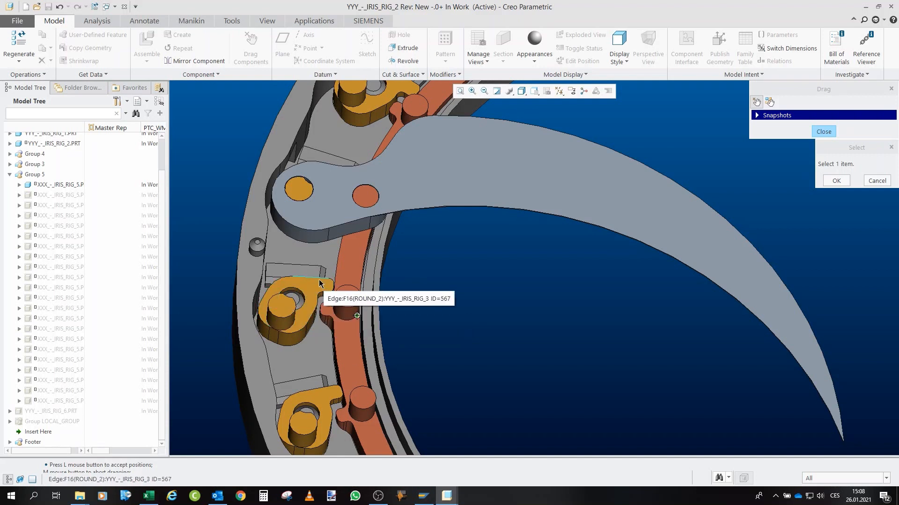
mouse_move(330, 311)
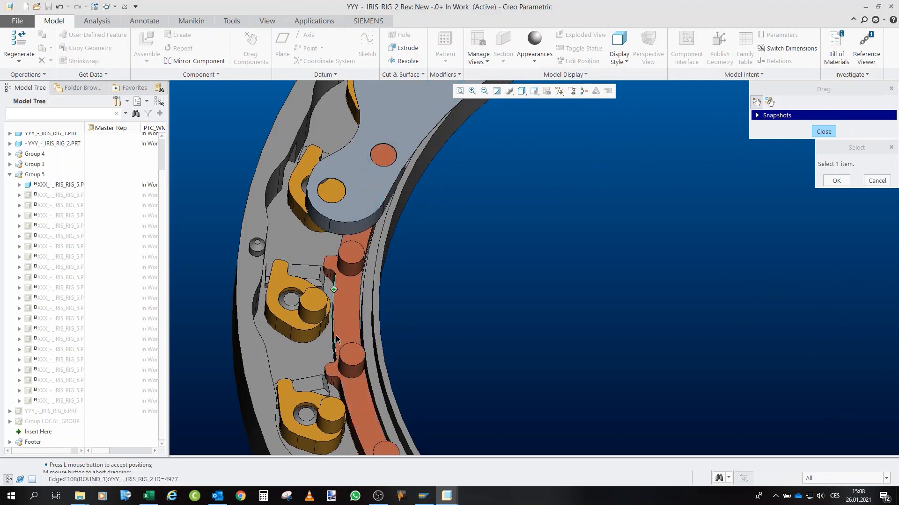
mouse_move(336, 340)
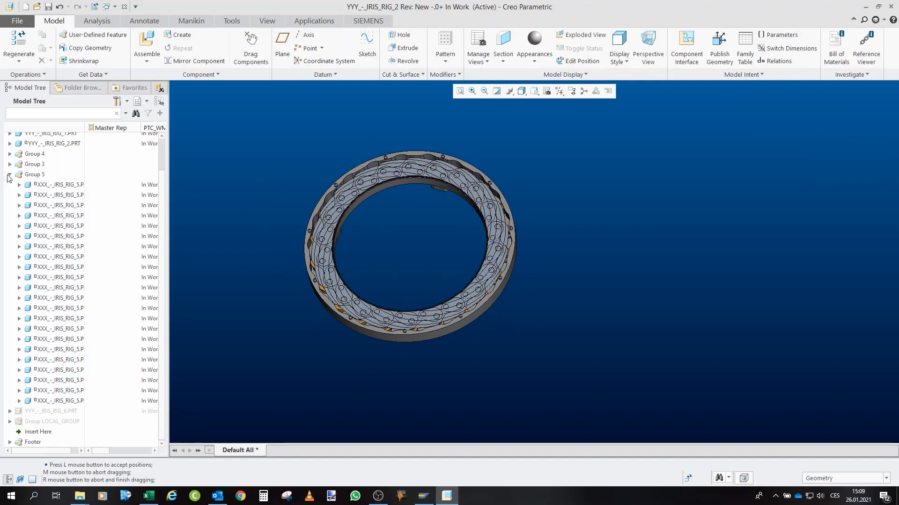
Step: Show YYY_-_IRIS_RIG_6.PRT and tilt the view to see the gate at an angle
click(11, 174)
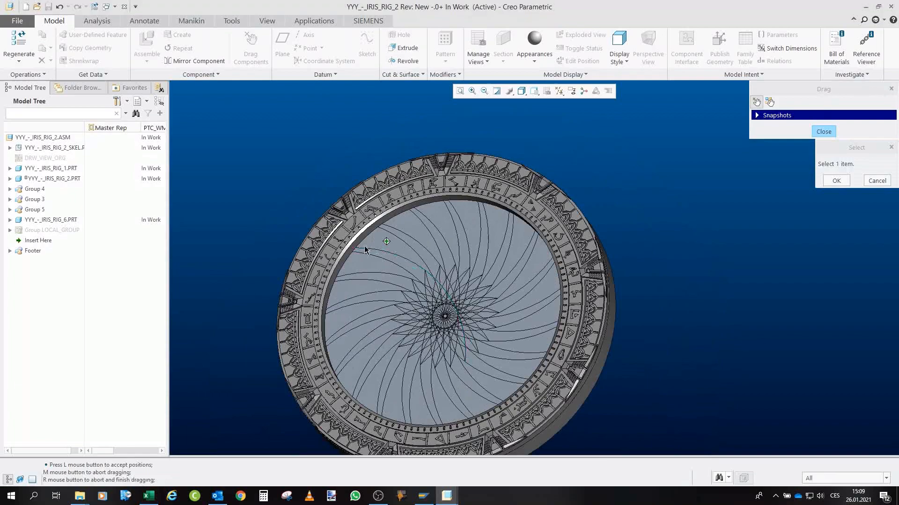
drag(386, 241, 373, 249)
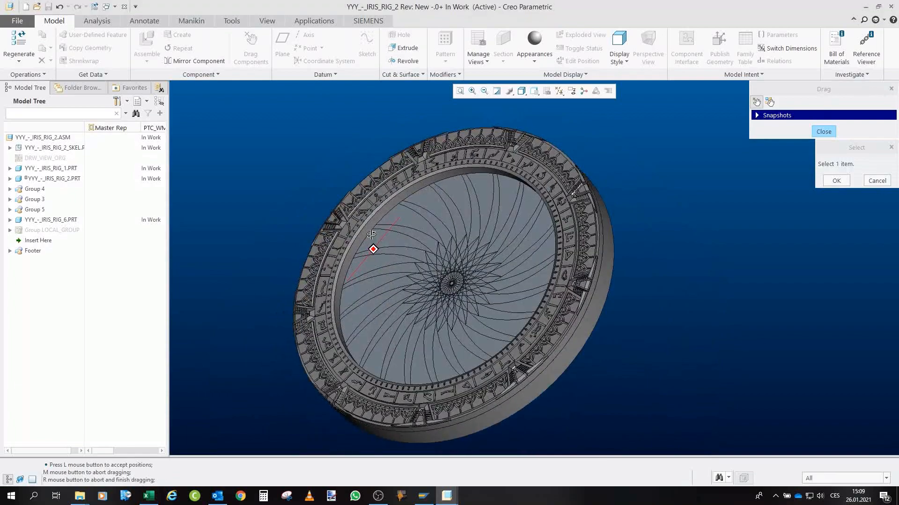